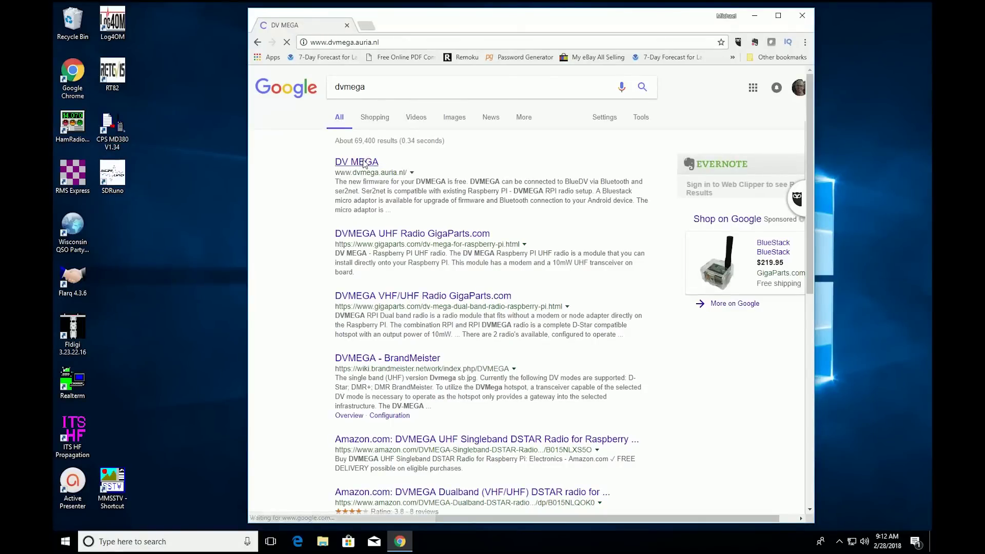
{"action": "left_click", "coordinate": [356, 161]}
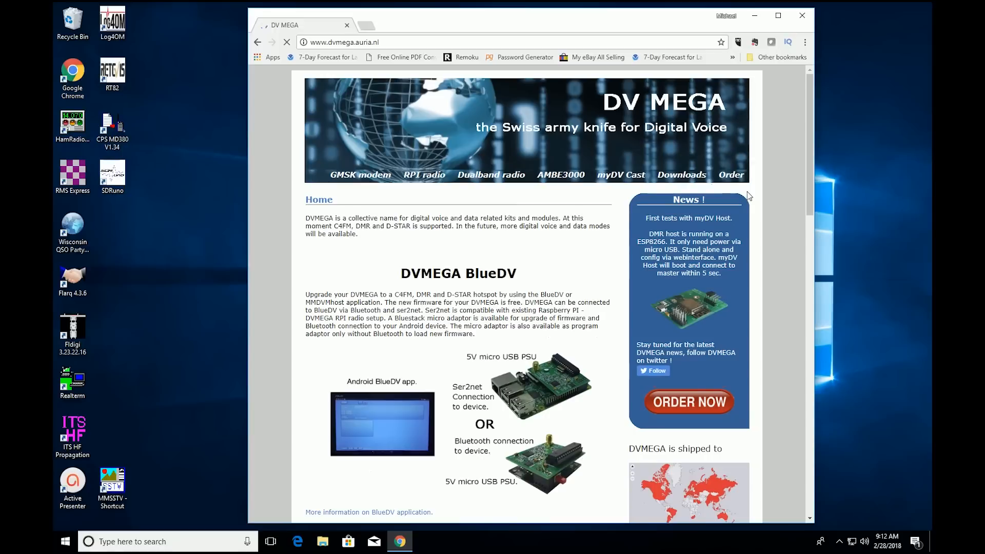